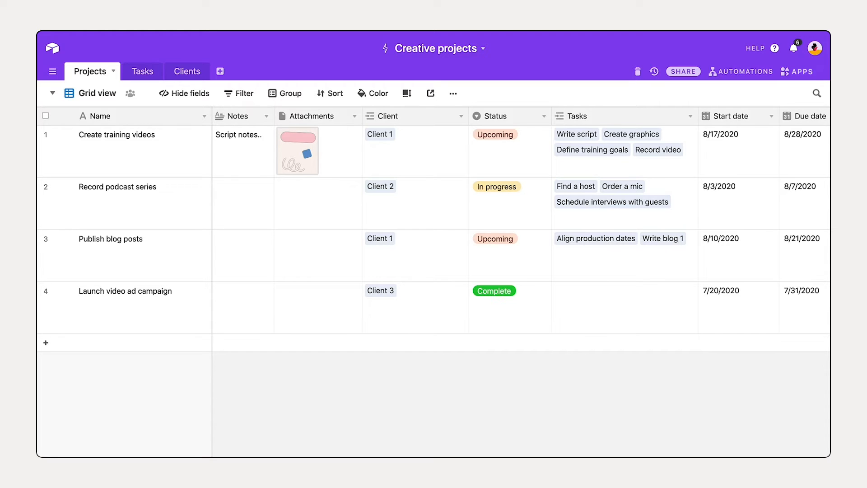
{"action": "mouse_move", "coordinate": [775, 229]}
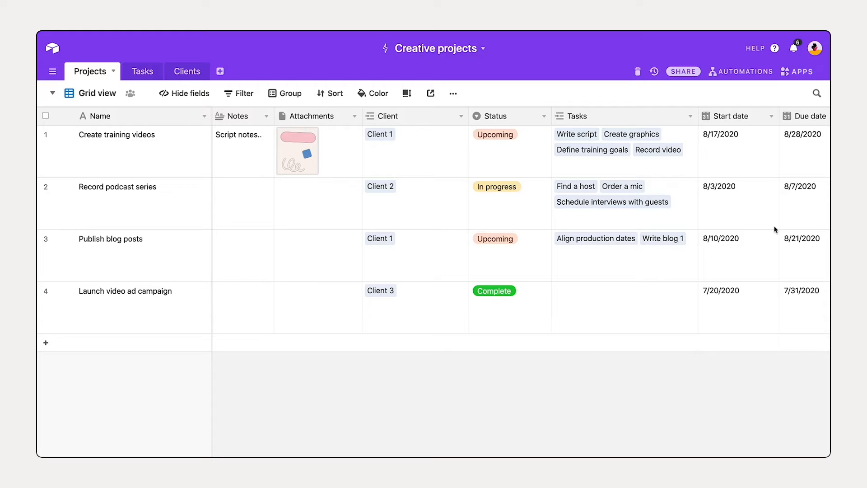
{"action": "mouse_move", "coordinate": [526, 211]}
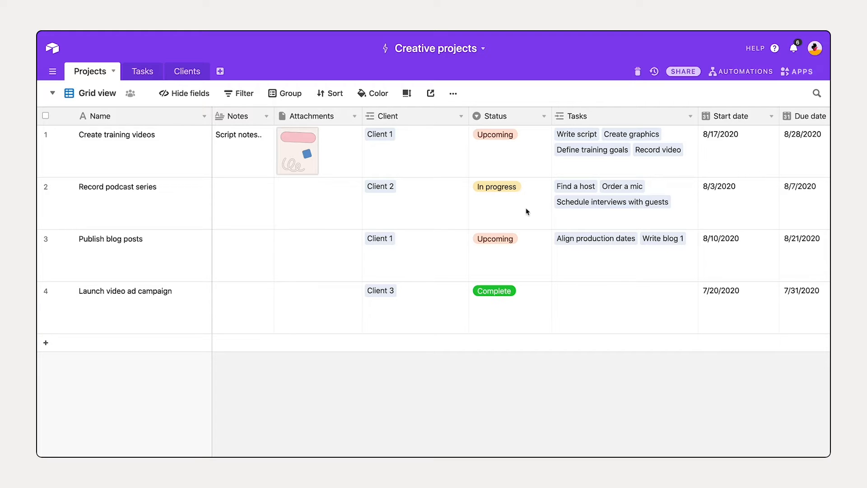
{"action": "mouse_move", "coordinate": [513, 173]}
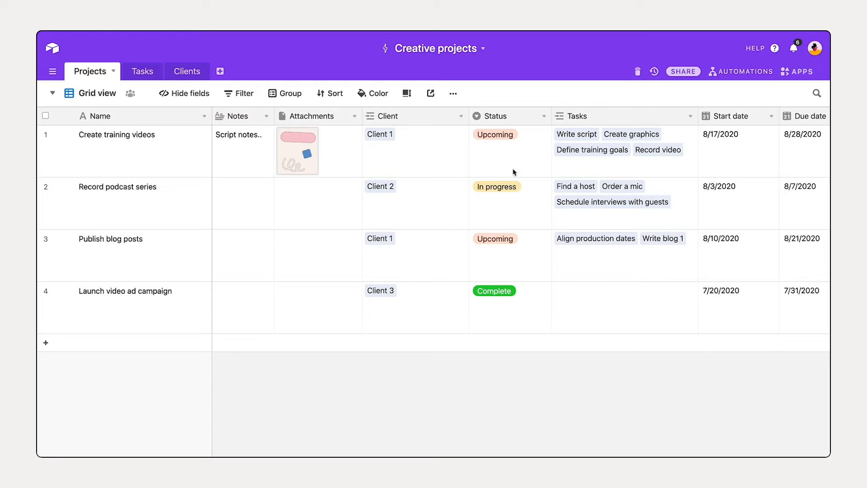
{"action": "mouse_move", "coordinate": [512, 120]}
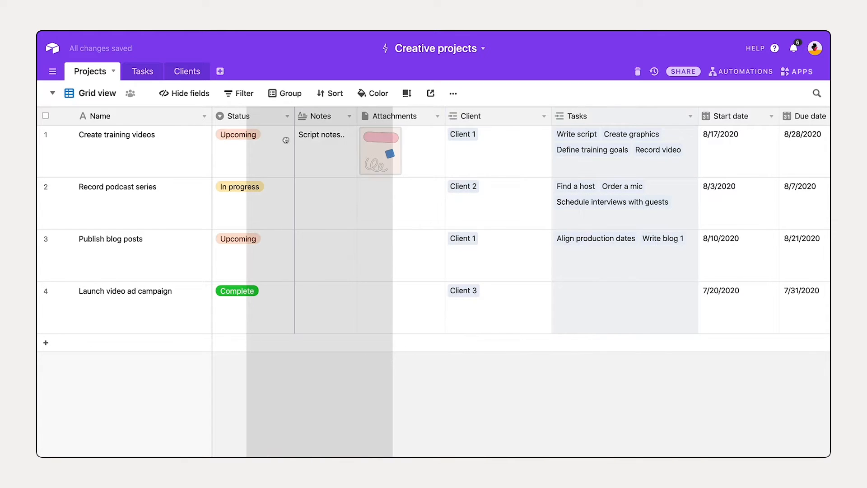
- Scroll the Projects grid right while placing the Status column just after Name
{"action": "scroll", "scroll_direction": "right", "scroll_amount": 3}
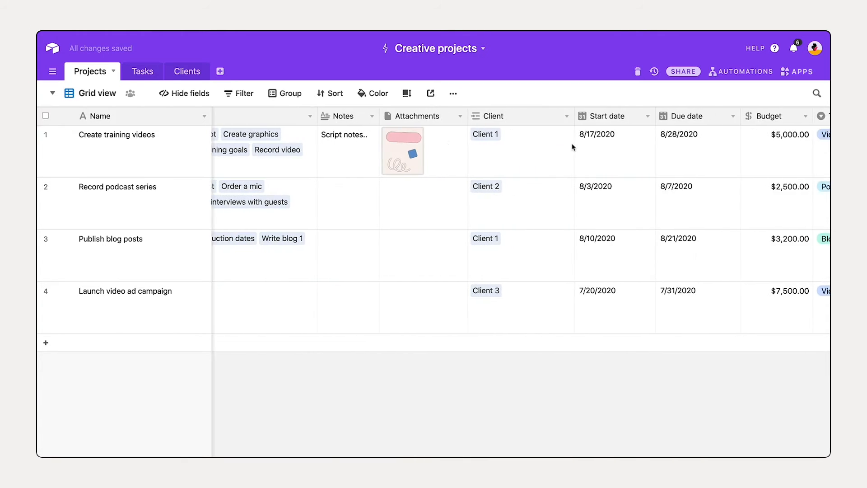
{"action": "scroll", "scroll_direction": "right", "scroll_amount": 3}
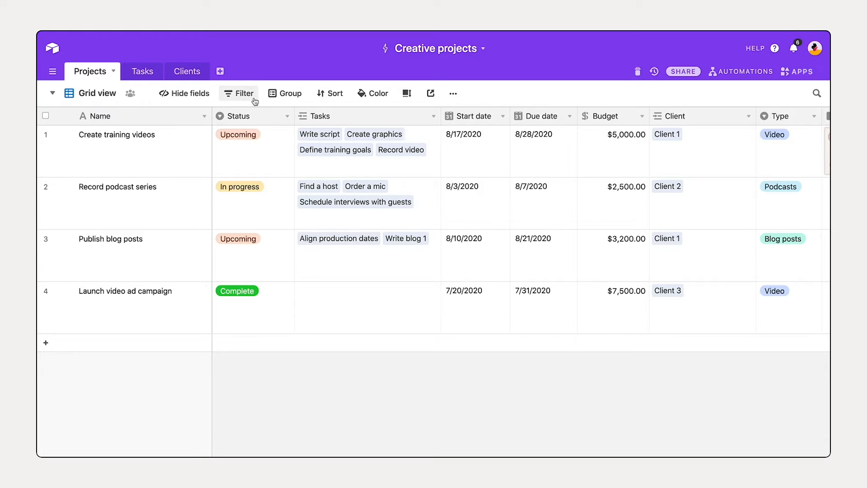
{"action": "mouse_move", "coordinate": [329, 93]}
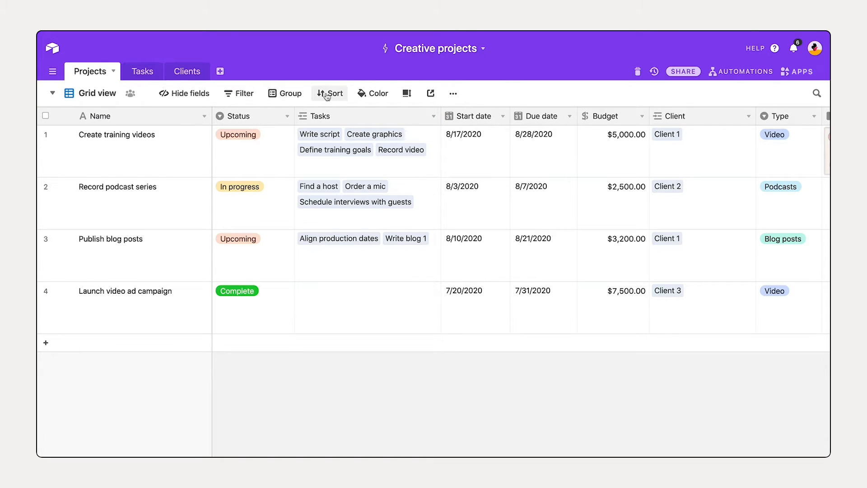
{"action": "mouse_move", "coordinate": [406, 94]}
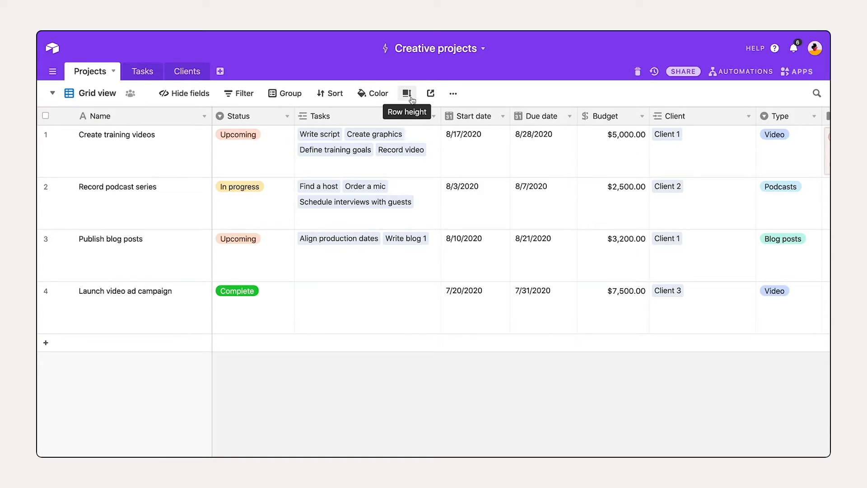
- Set the Projects grid row height to Short
{"action": "left_click", "coordinate": [406, 92]}
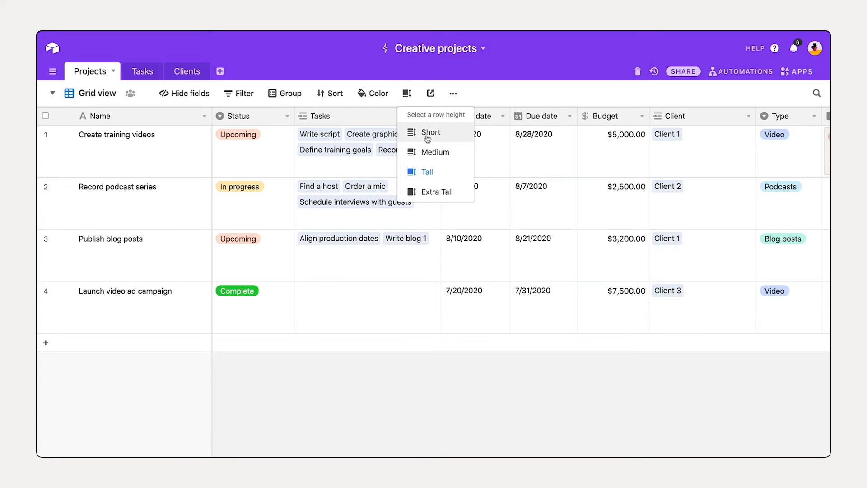
{"action": "left_click", "coordinate": [431, 132]}
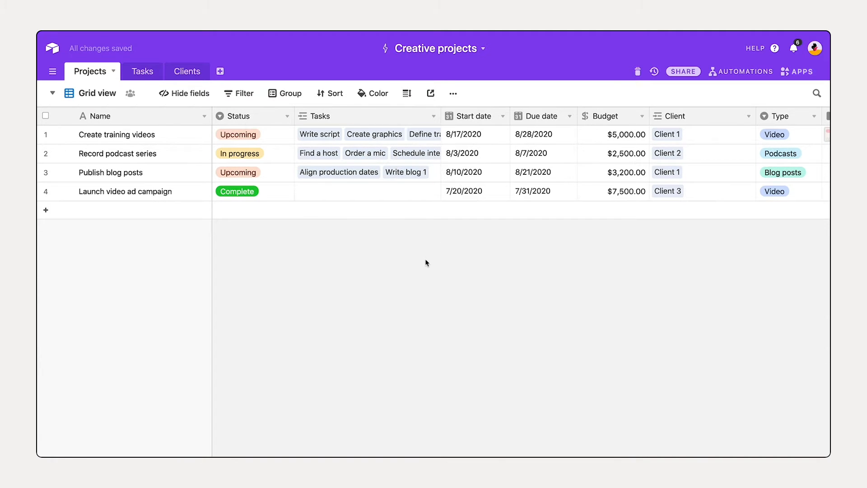
{"action": "mouse_move", "coordinate": [754, 116]}
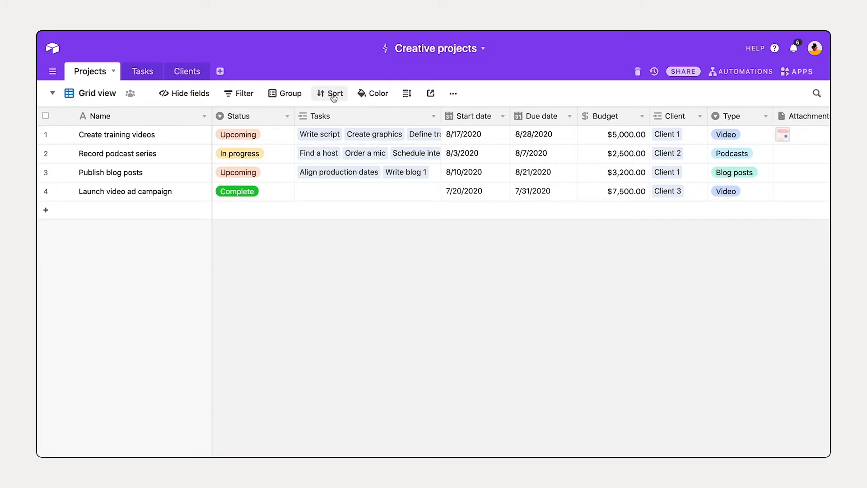
- Sort the Projects records by Due date, earliest first
{"action": "left_click", "coordinate": [331, 93]}
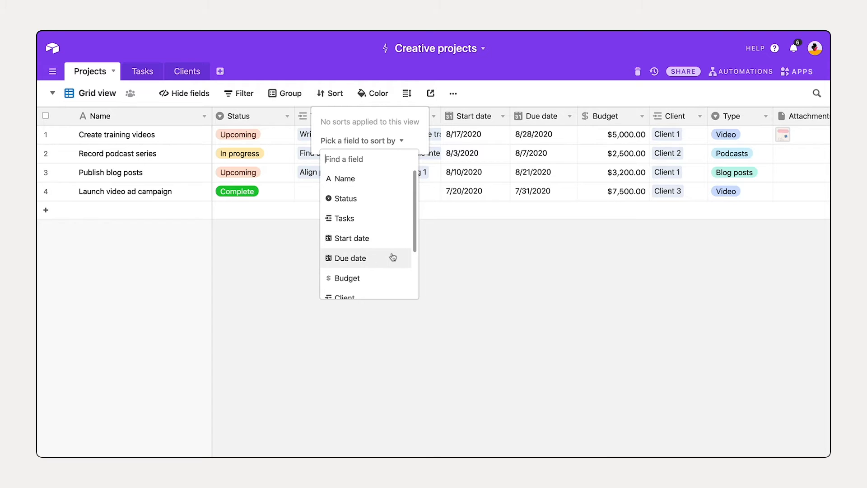
{"action": "left_click", "coordinate": [351, 258]}
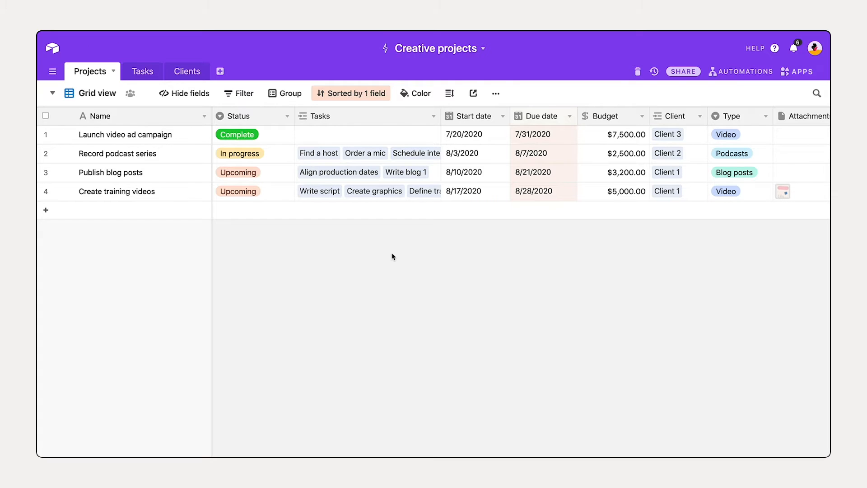
{"action": "mouse_move", "coordinate": [534, 145]}
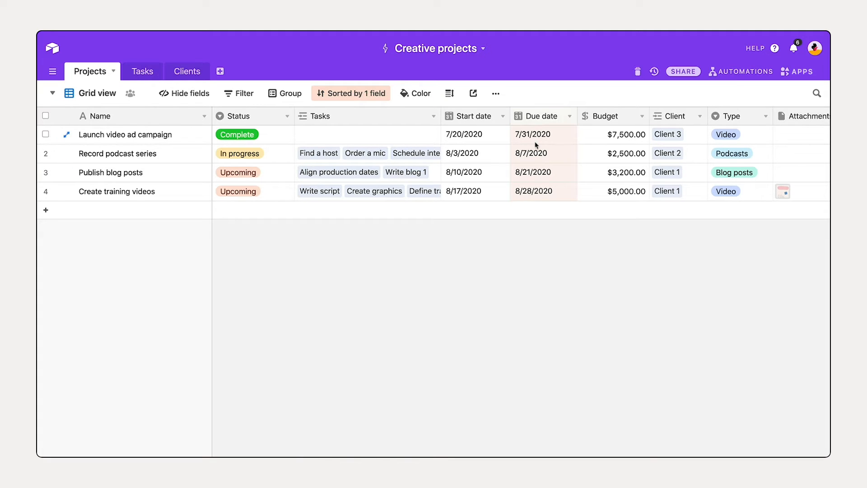
{"action": "mouse_move", "coordinate": [562, 190]}
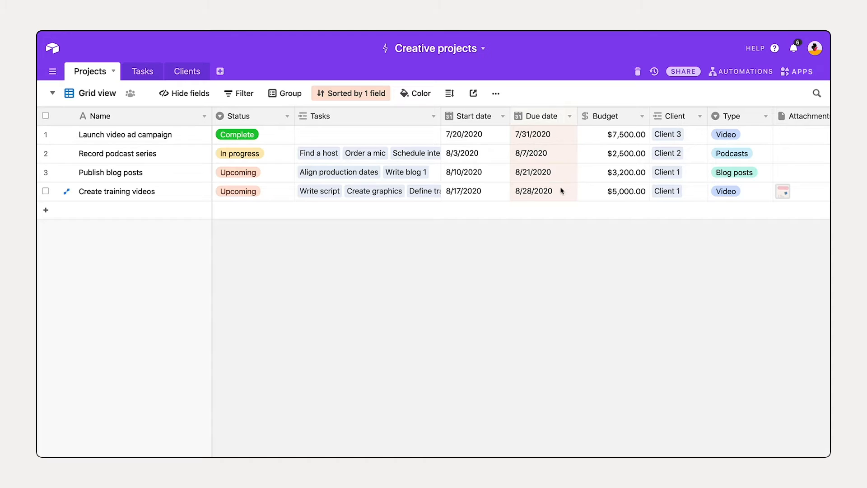
{"action": "left_click", "coordinate": [533, 191]}
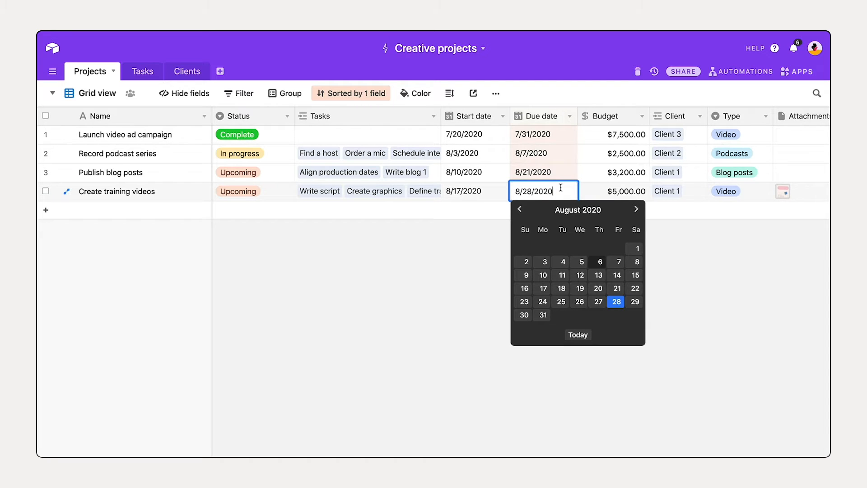
{"action": "left_click", "coordinate": [598, 288]}
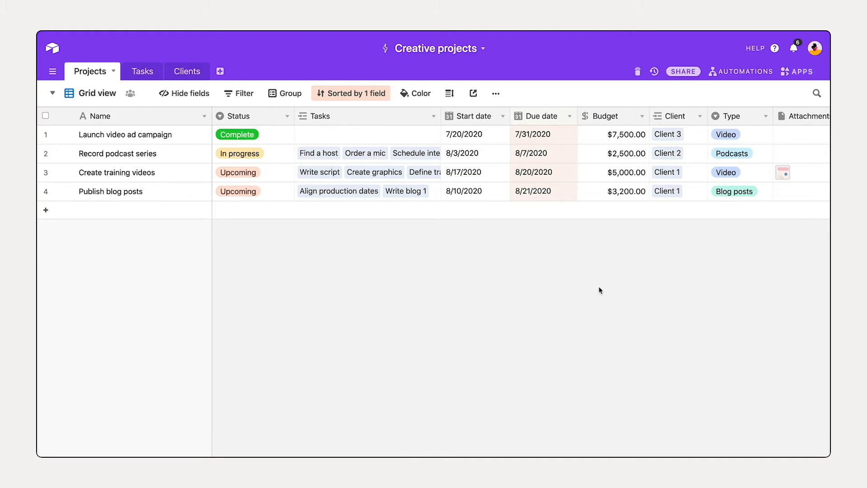
{"action": "mouse_move", "coordinate": [564, 172]}
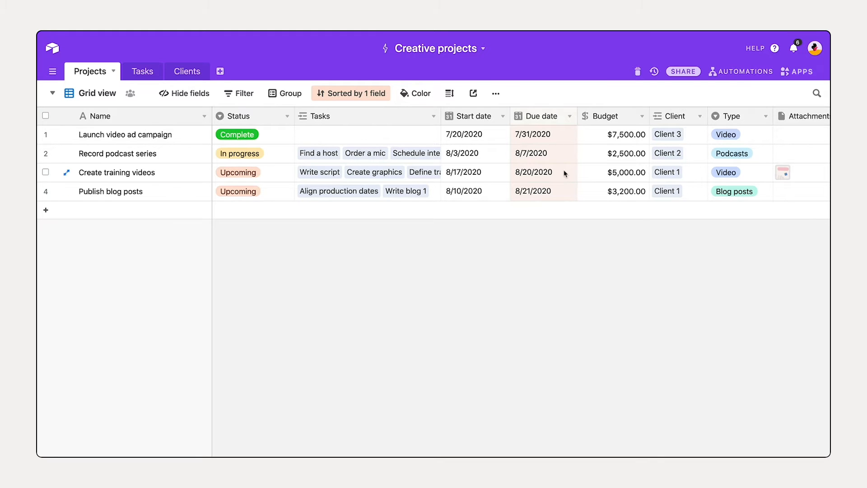
{"action": "left_click", "coordinate": [534, 172]}
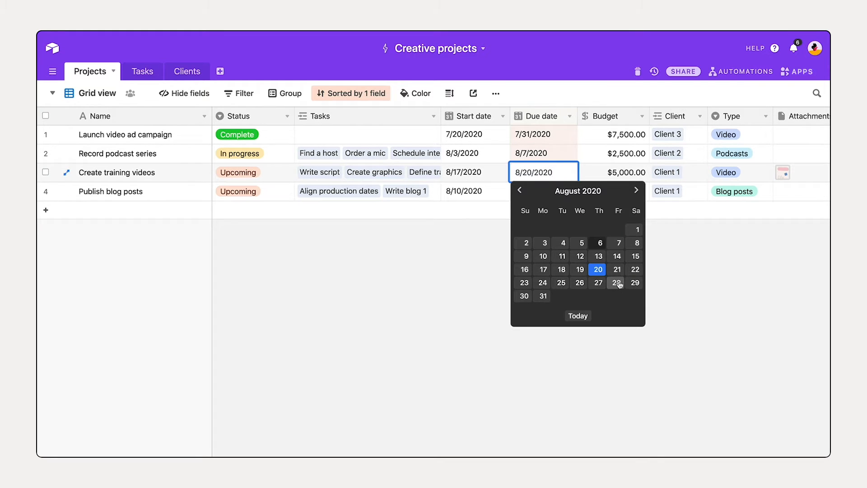
{"action": "left_click", "coordinate": [616, 283]}
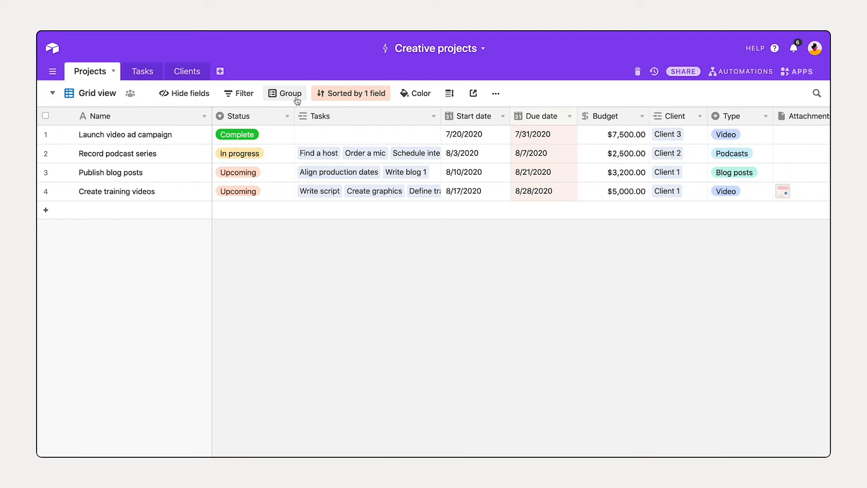
- Group the Projects records by Status, briefly trying Type before returning to Status
{"action": "left_click", "coordinate": [285, 93]}
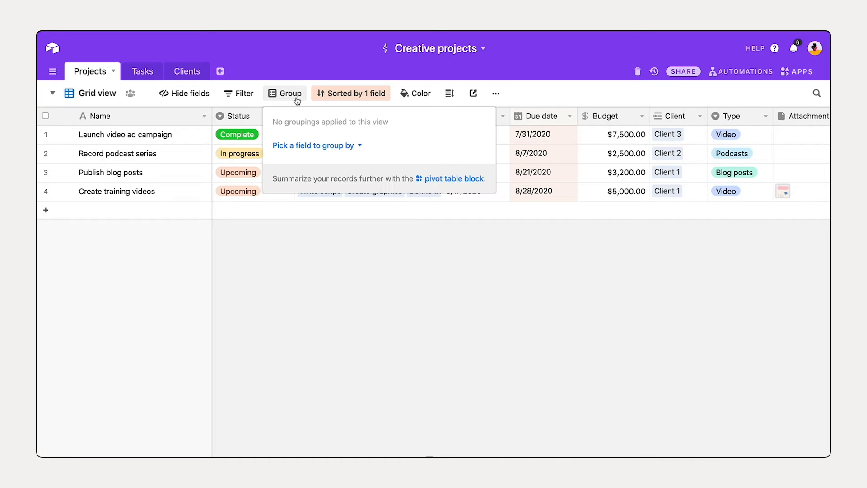
{"action": "left_click", "coordinate": [313, 145]}
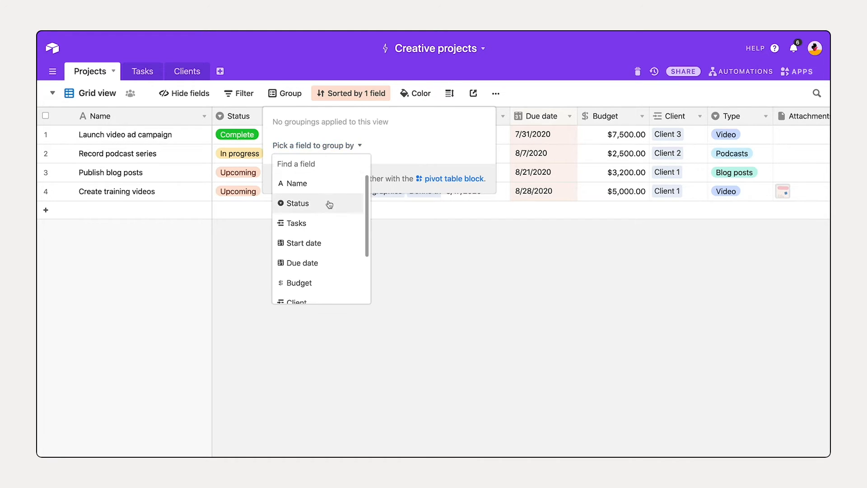
{"action": "left_click", "coordinate": [297, 203]}
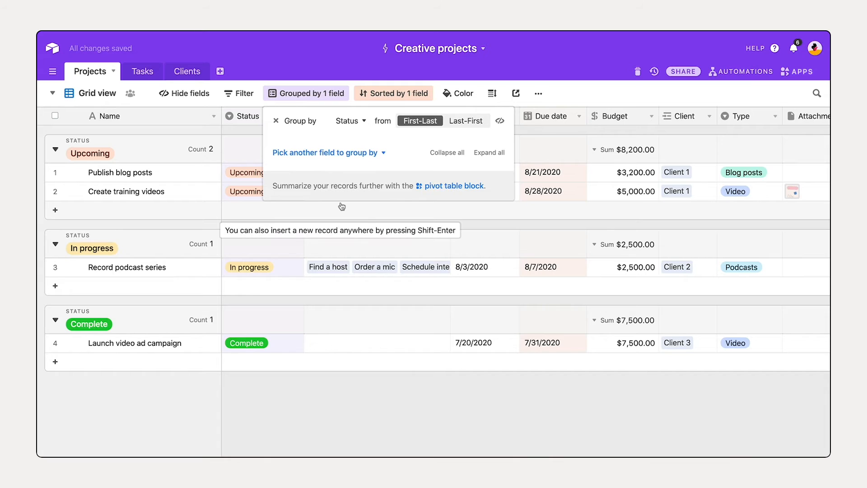
{"action": "mouse_move", "coordinate": [346, 121]}
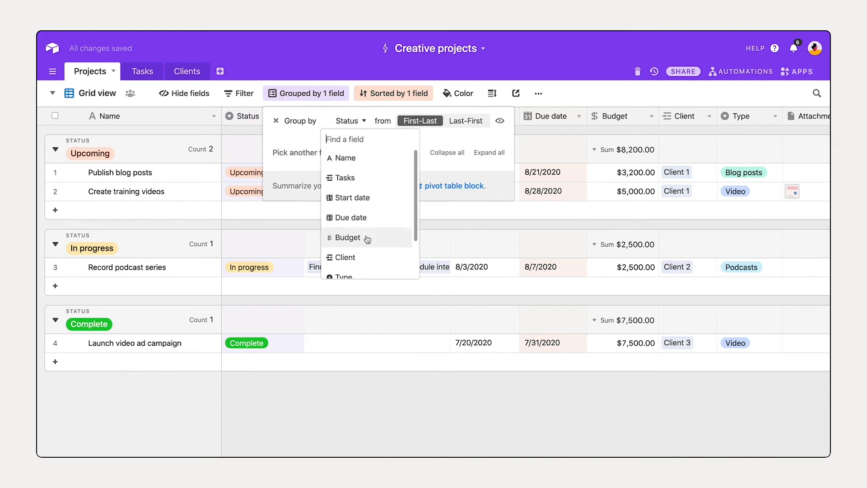
{"action": "left_click", "coordinate": [340, 276]}
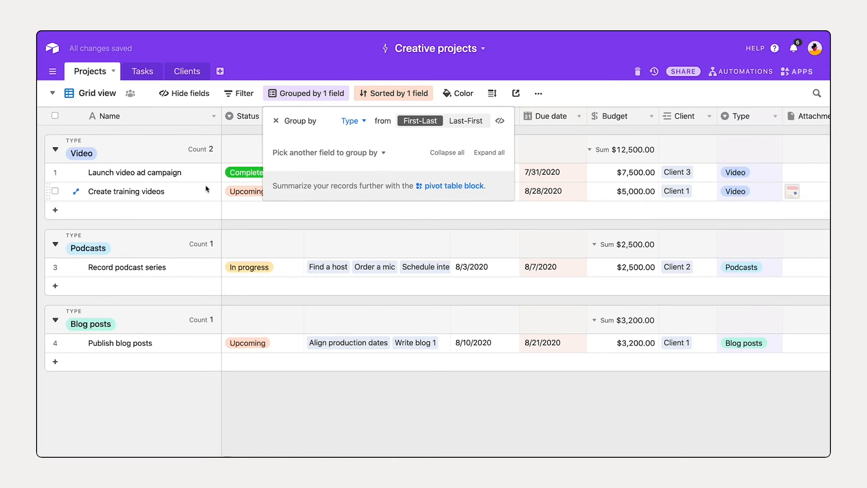
{"action": "mouse_move", "coordinate": [110, 254]}
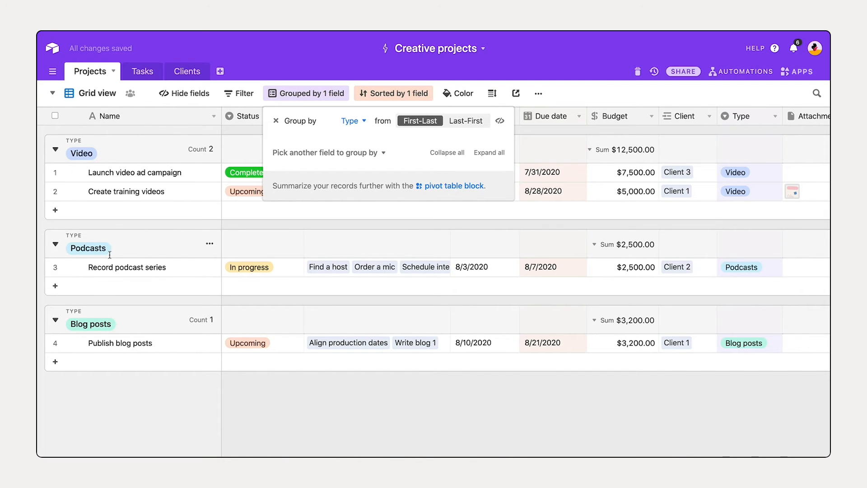
{"action": "mouse_move", "coordinate": [143, 345]}
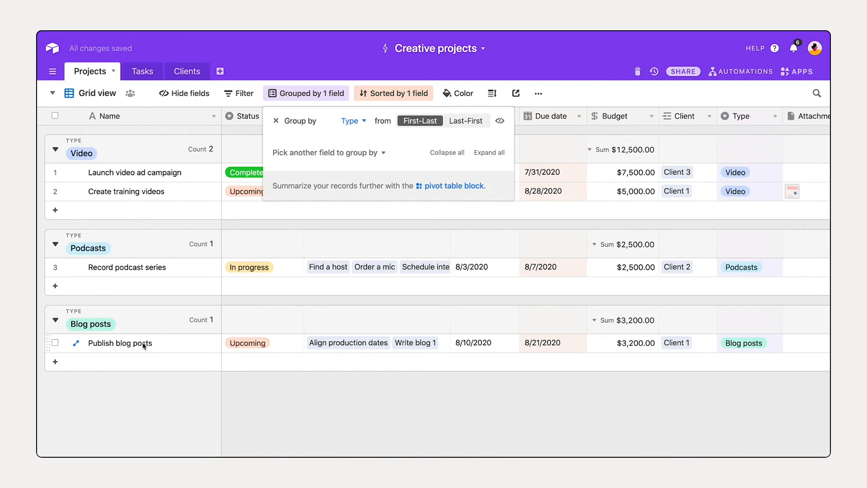
{"action": "left_click", "coordinate": [324, 152]}
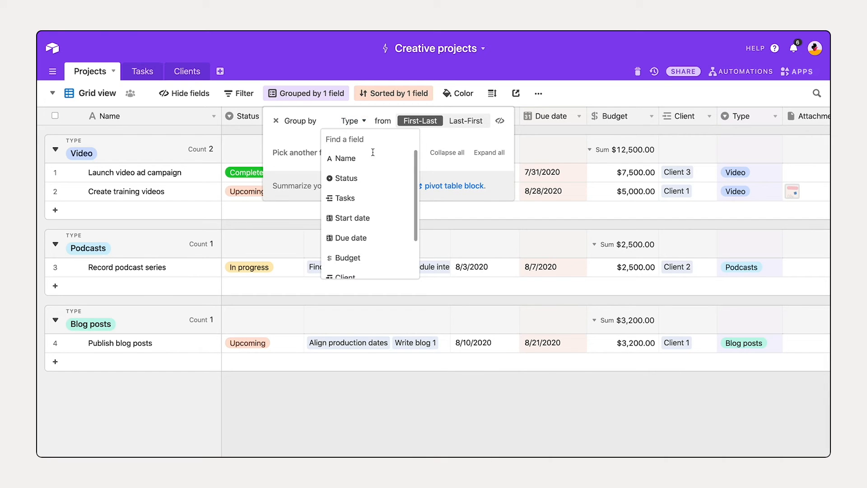
{"action": "left_click", "coordinate": [346, 177]}
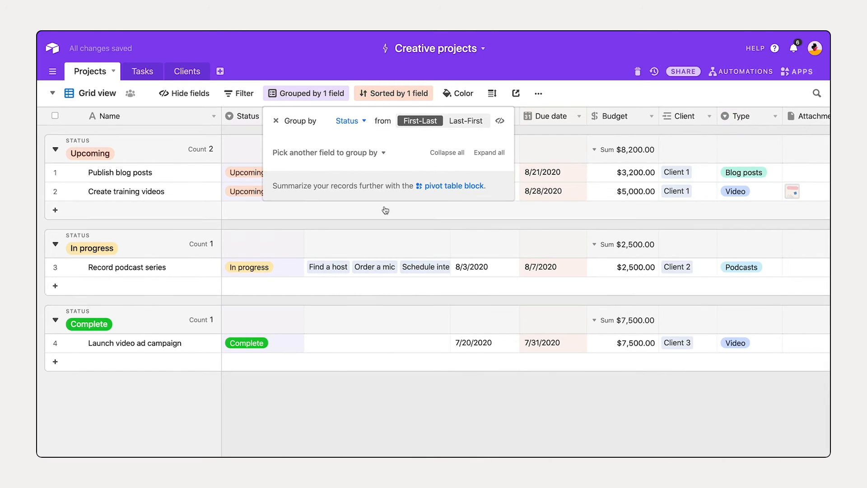
{"action": "mouse_move", "coordinate": [302, 215]}
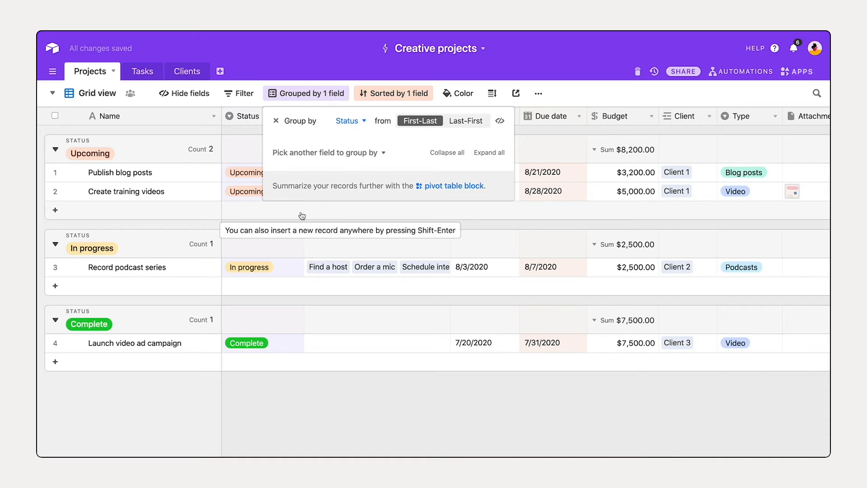
{"action": "mouse_move", "coordinate": [140, 179]}
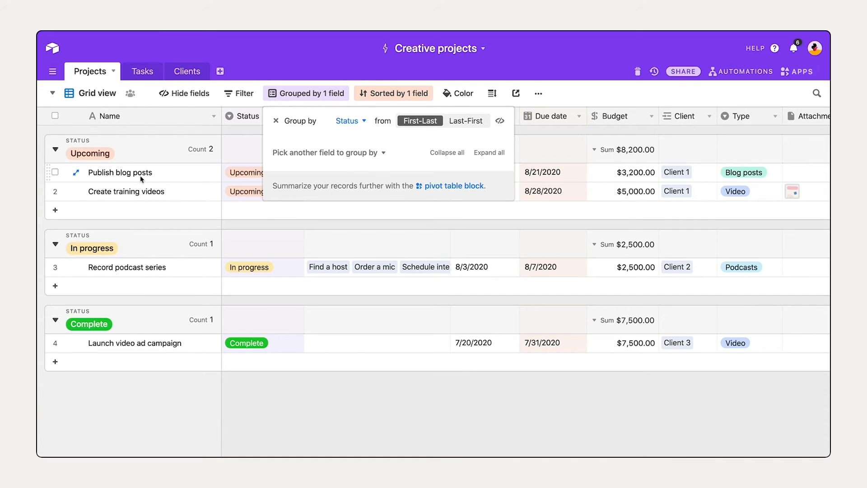
- Expand the Upcoming group, then expand all Status groups at once
{"action": "left_click", "coordinate": [445, 152]}
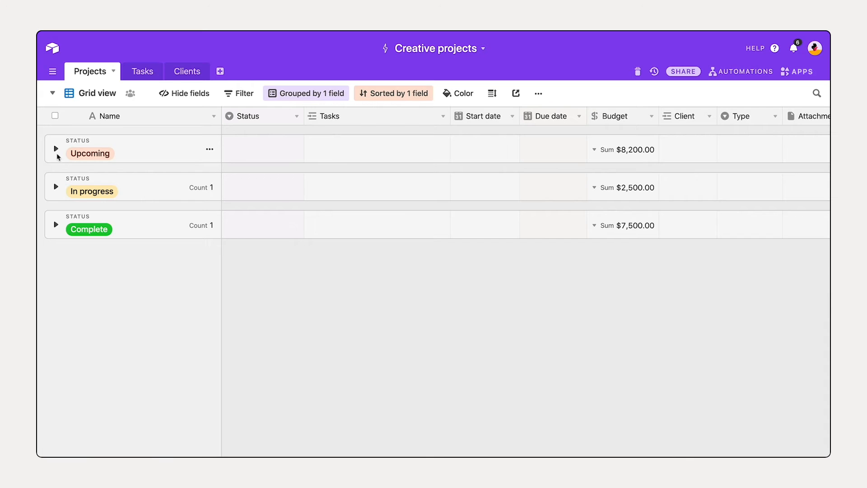
{"action": "left_click", "coordinate": [55, 148]}
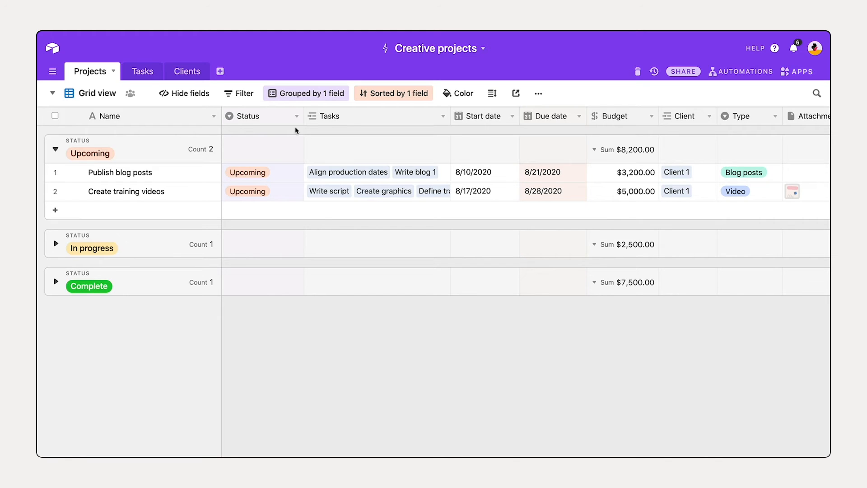
{"action": "left_click", "coordinate": [306, 92]}
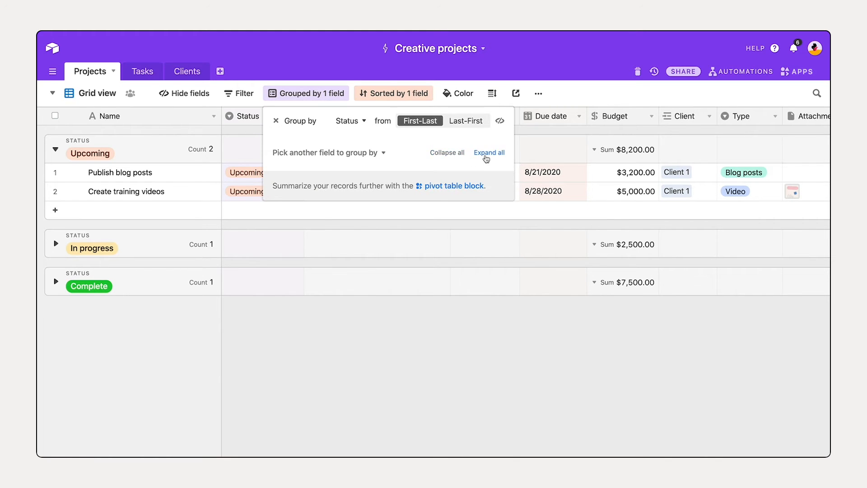
{"action": "left_click", "coordinate": [489, 152]}
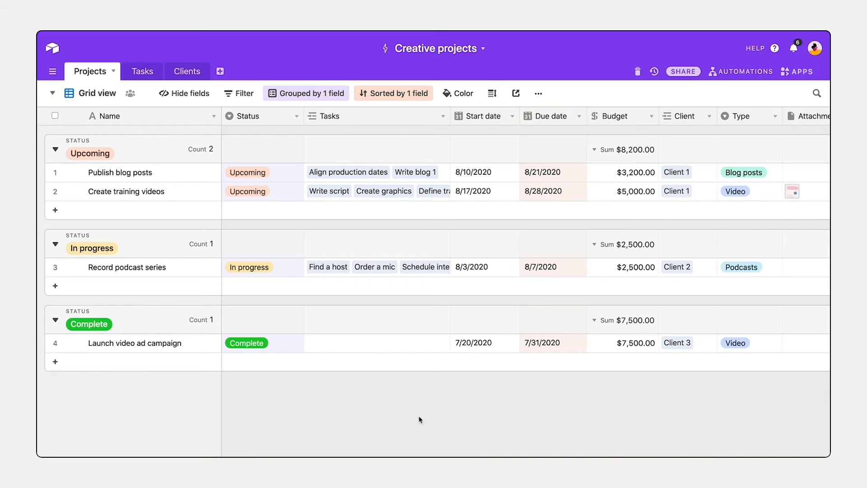
{"action": "mouse_move", "coordinate": [197, 102]}
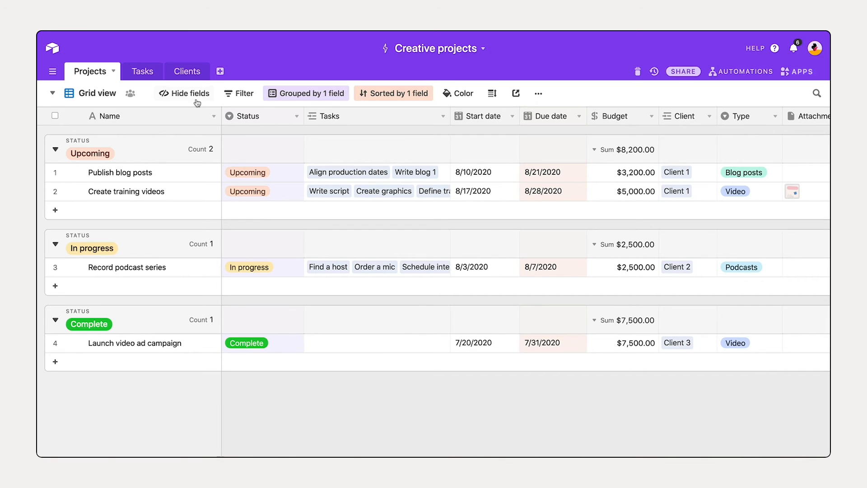
- Hide the Start date, Attachments and Notes fields
{"action": "left_click", "coordinate": [185, 93]}
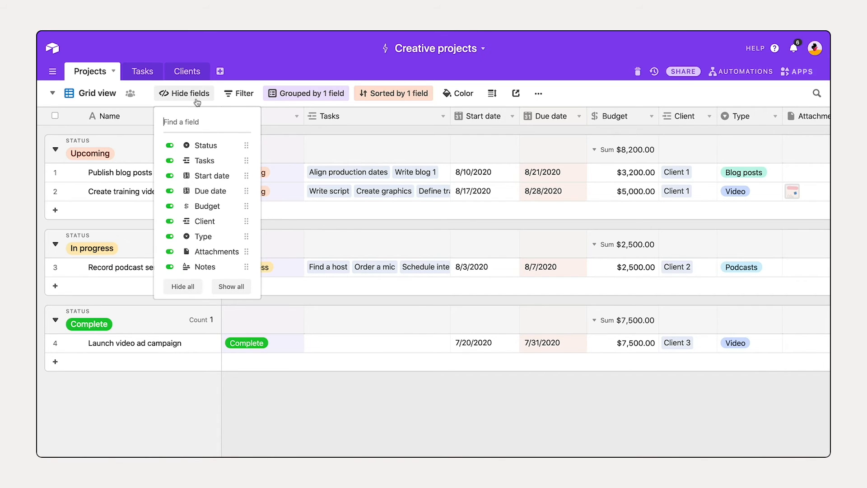
{"action": "mouse_move", "coordinate": [180, 179]}
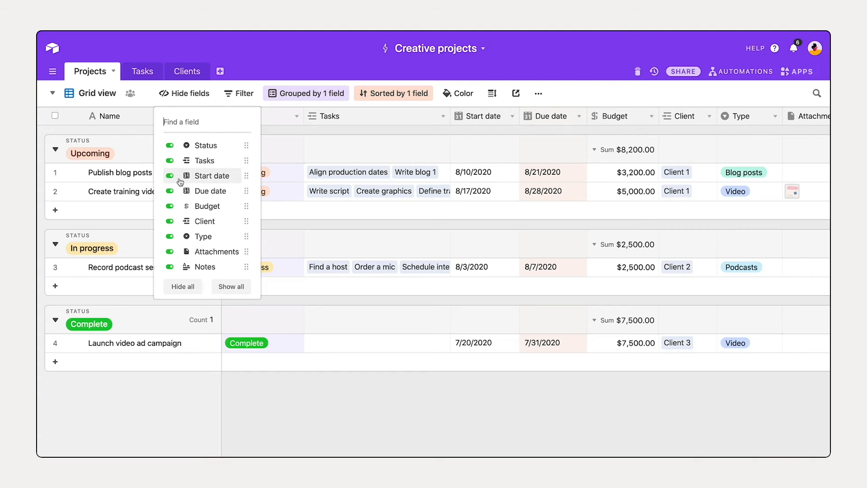
{"action": "left_click", "coordinate": [169, 175]}
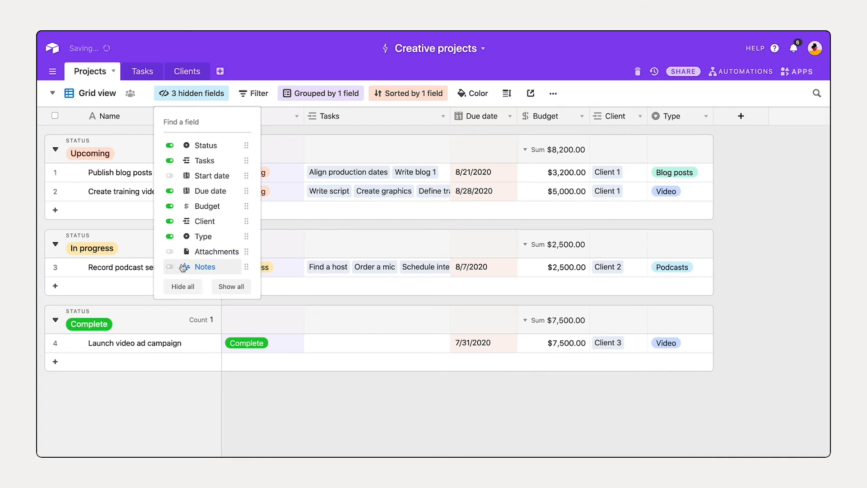
{"action": "left_click", "coordinate": [328, 407]}
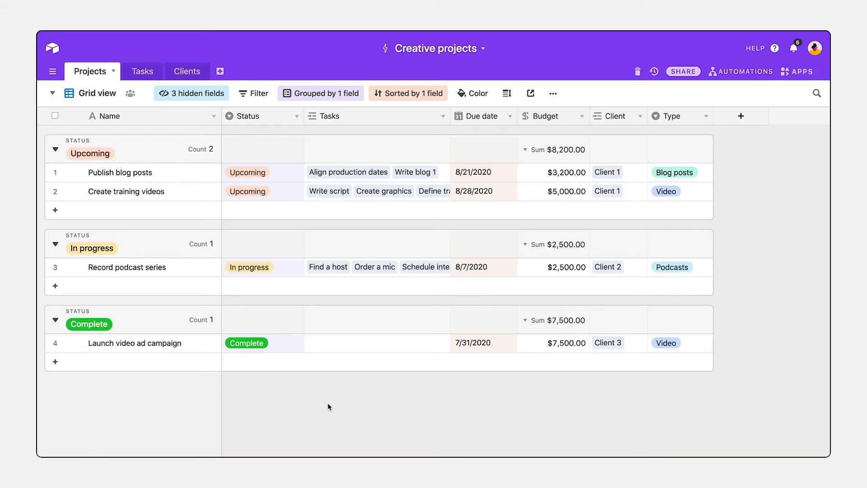
{"action": "mouse_move", "coordinate": [259, 93]}
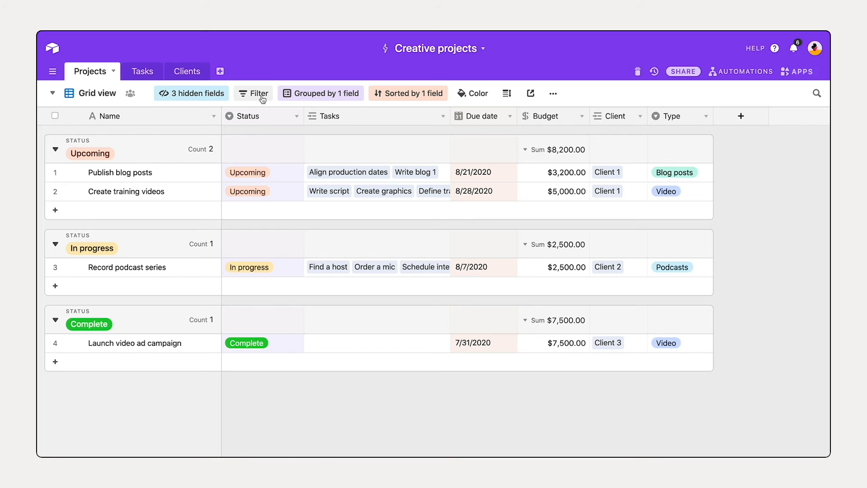
- Filter the view to records whose Status is any of Upcoming or In progress
{"action": "left_click", "coordinate": [257, 93]}
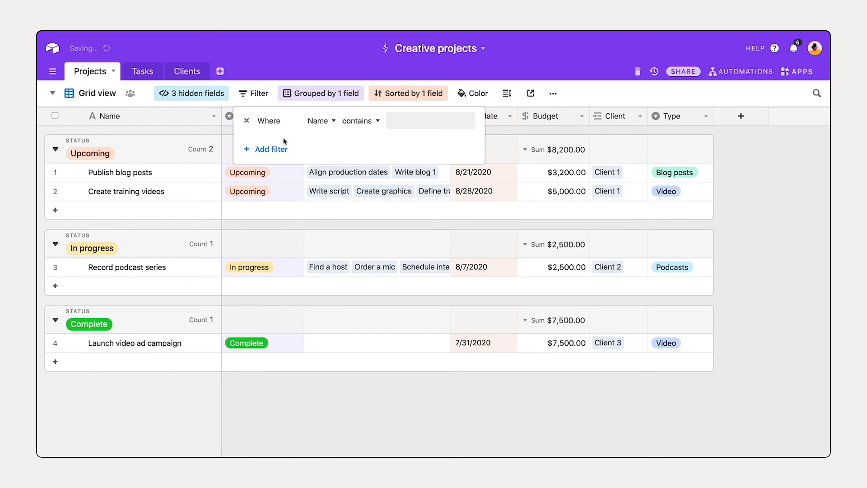
{"action": "left_click", "coordinate": [320, 120]}
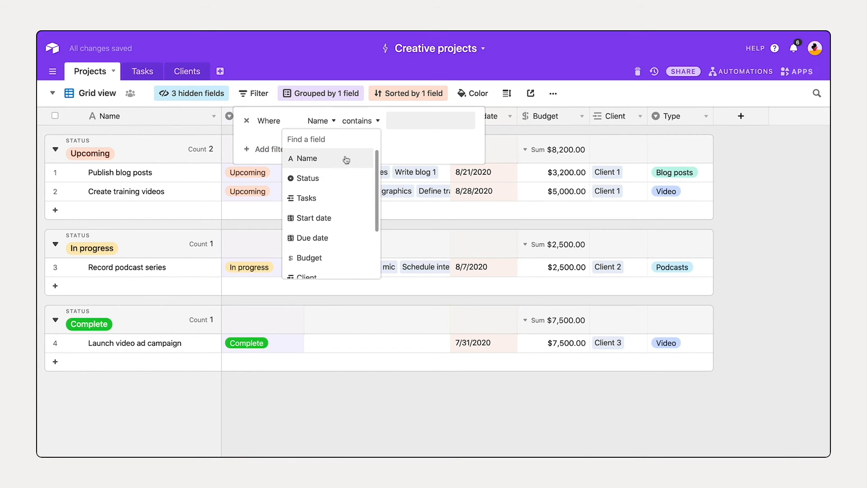
{"action": "left_click", "coordinate": [309, 177]}
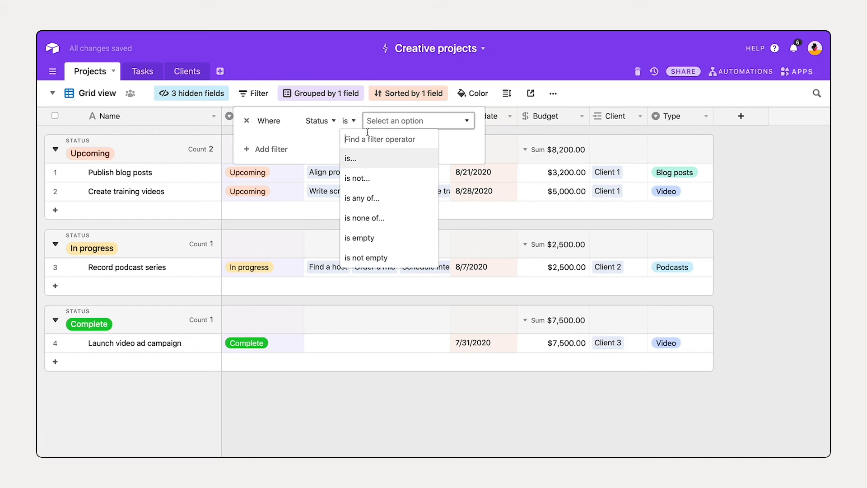
{"action": "left_click", "coordinate": [362, 197]}
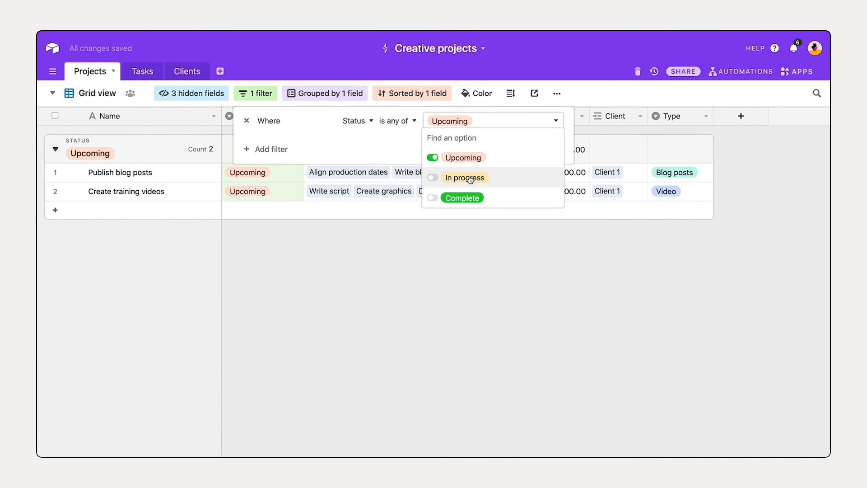
{"action": "left_click", "coordinate": [433, 177]}
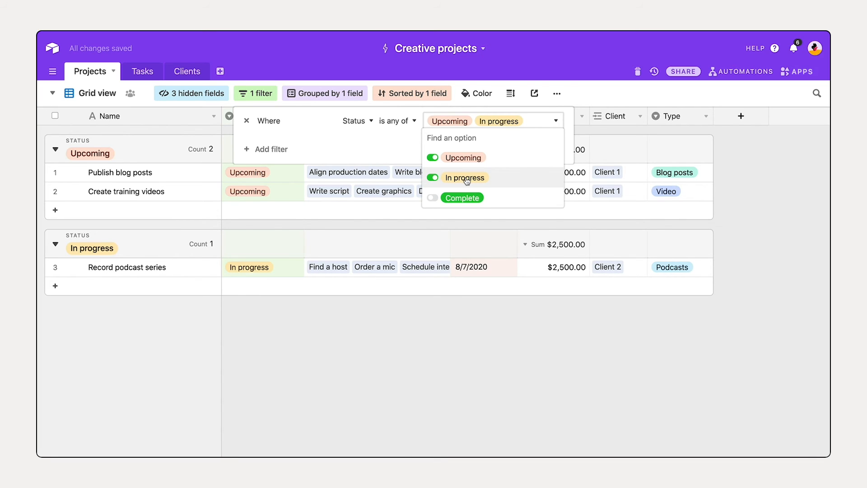
{"action": "left_click", "coordinate": [433, 197]}
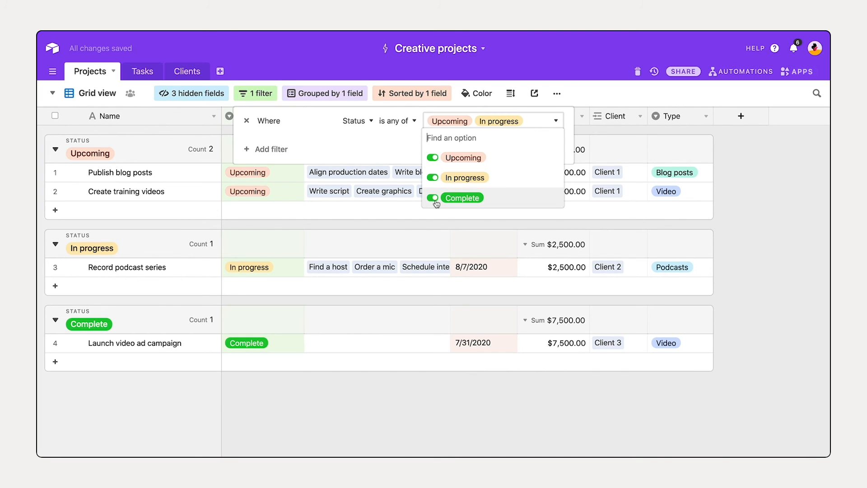
{"action": "left_click", "coordinate": [432, 197]}
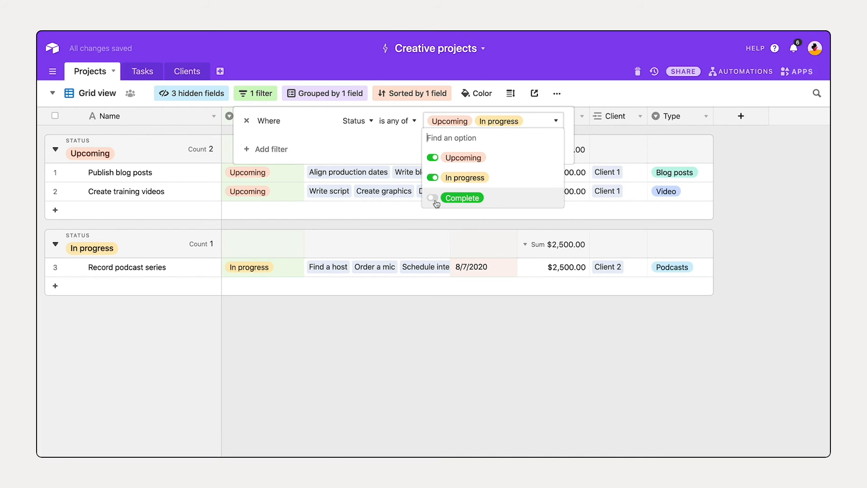
{"action": "left_click", "coordinate": [443, 347]}
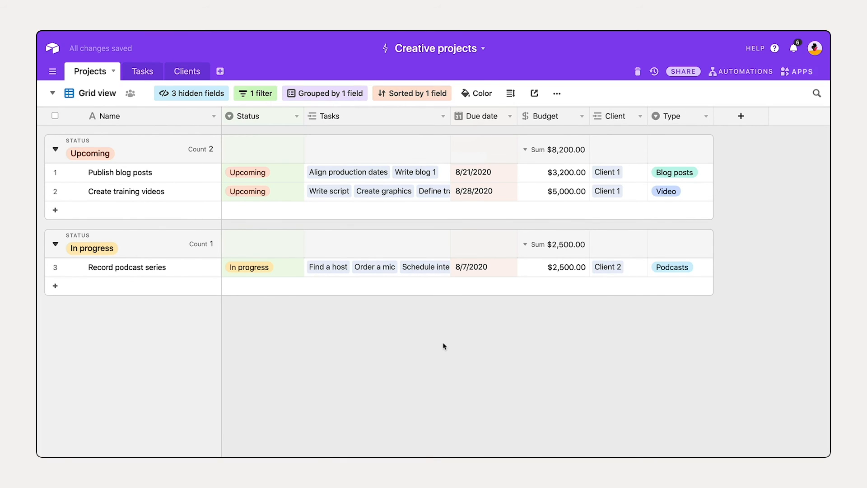
{"action": "mouse_move", "coordinate": [108, 192]}
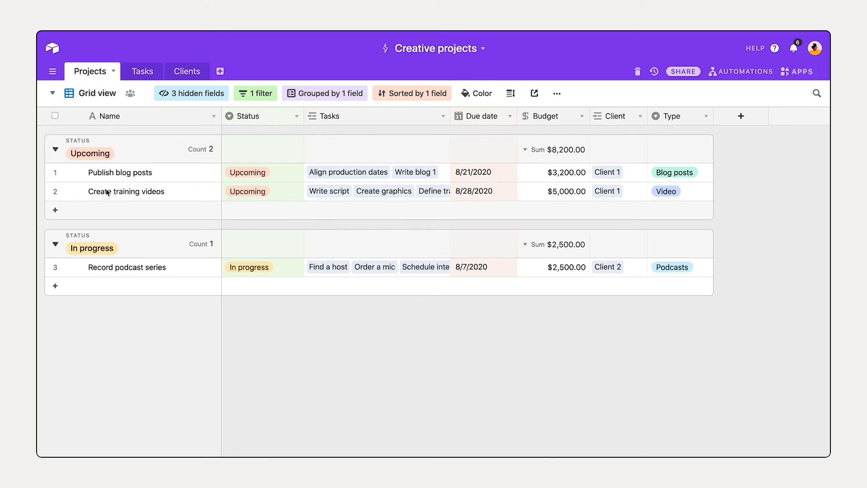
- Rename the Grid view to 'Upcoming & in progress'
{"action": "double_click", "coordinate": [96, 92]}
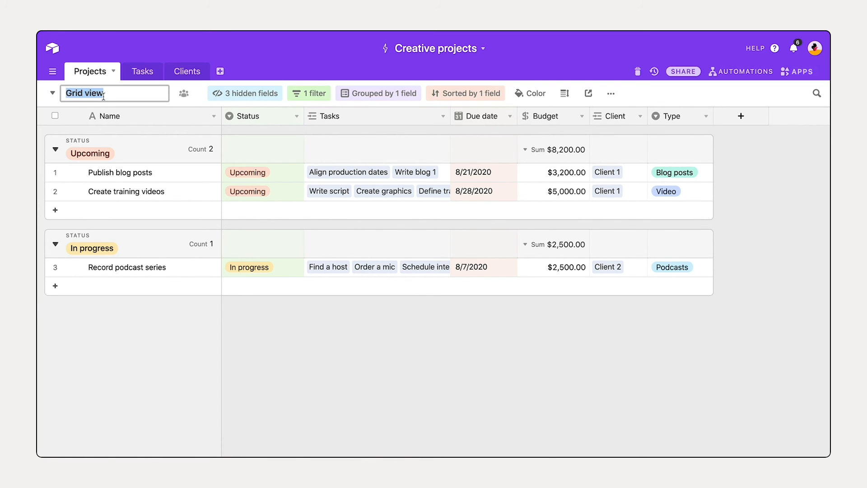
{"action": "type", "text": "Upcoming & in progress"}
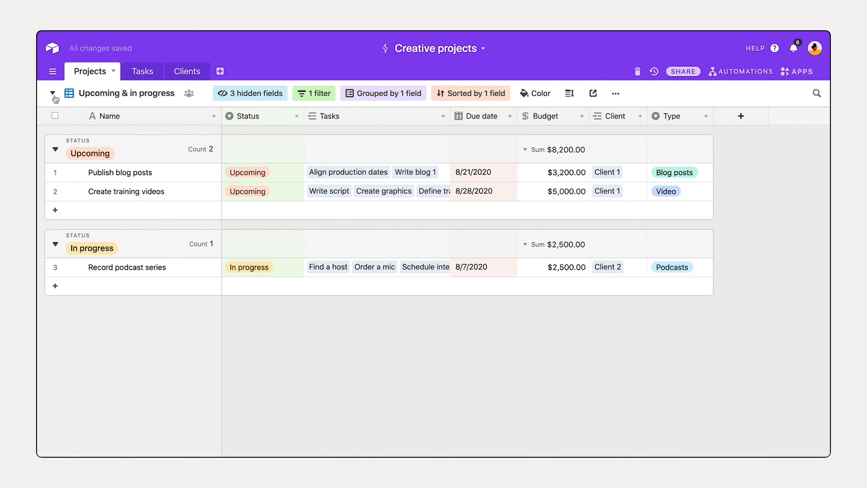
{"action": "left_click", "coordinate": [53, 93]}
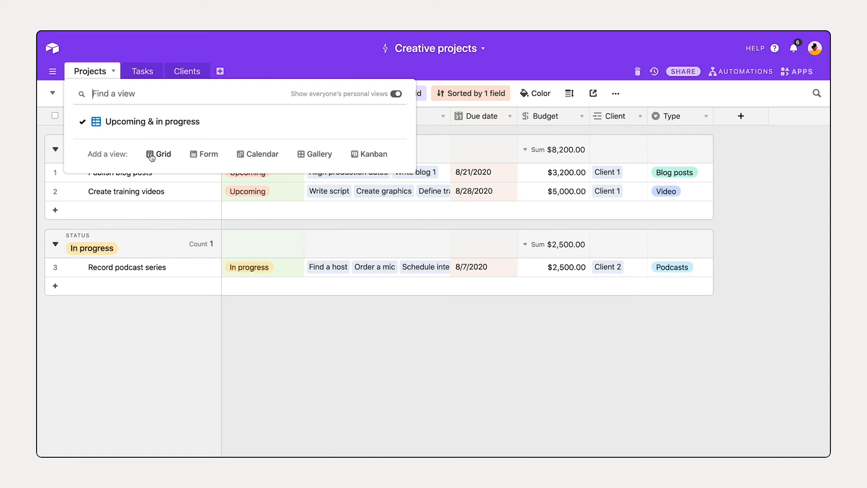
- Add an 'All projects' grid view, then switch back to Upcoming & in progress
{"action": "left_click", "coordinate": [158, 153]}
{"action": "type", "text": "All projects"}
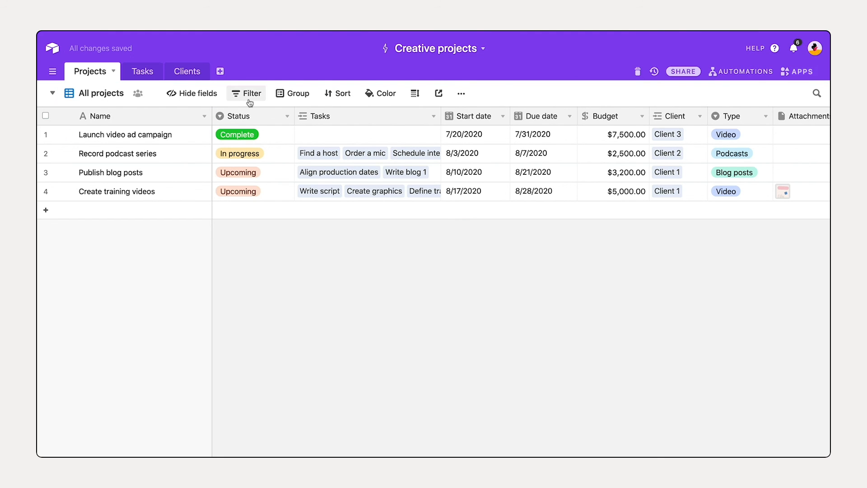
{"action": "mouse_move", "coordinate": [159, 113]}
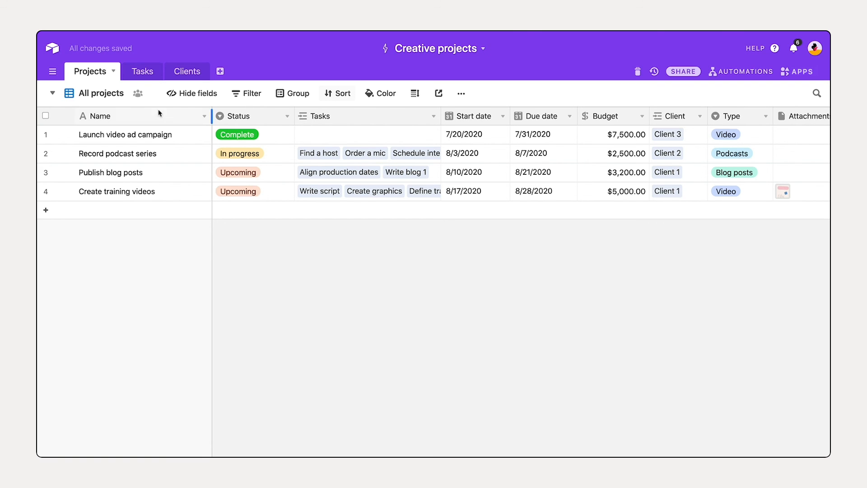
{"action": "left_click", "coordinate": [52, 93]}
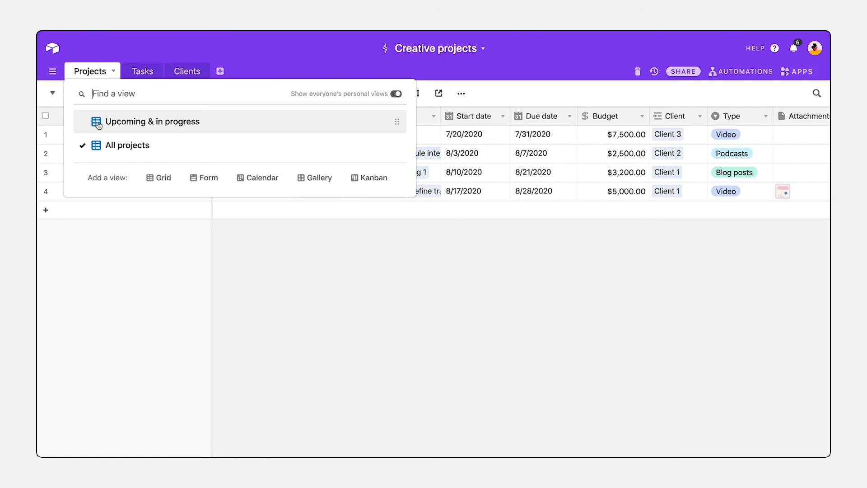
{"action": "left_click", "coordinate": [152, 121]}
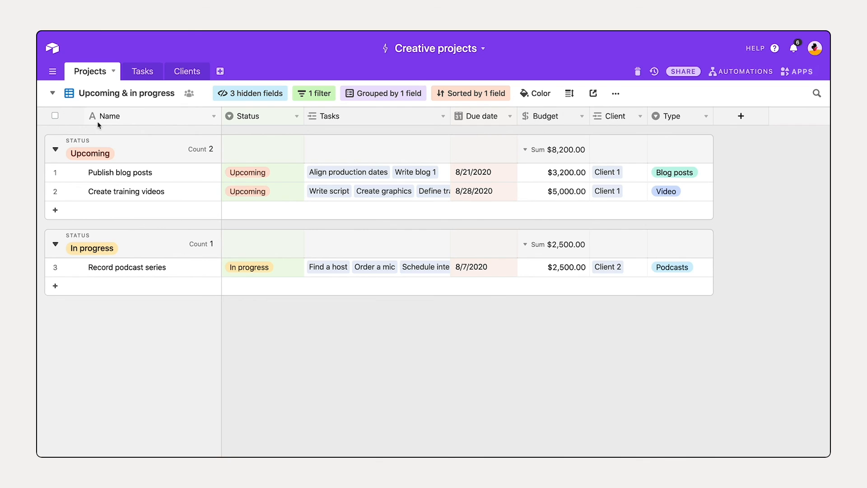
{"action": "mouse_move", "coordinate": [250, 93]}
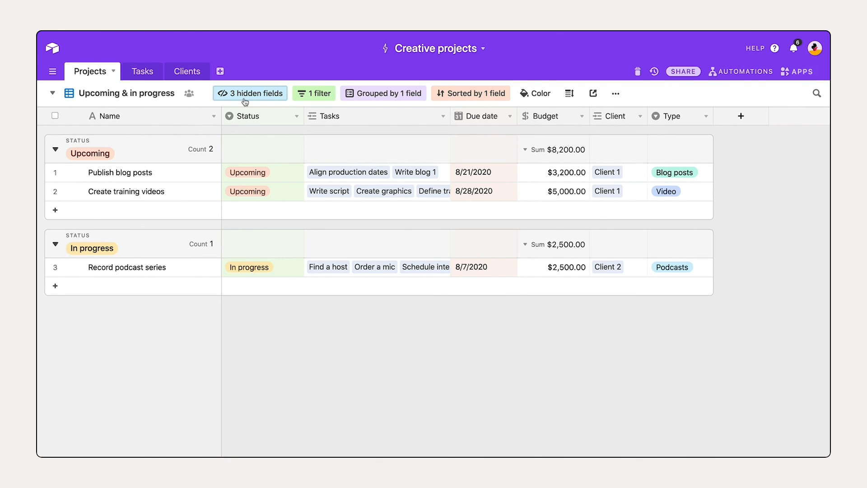